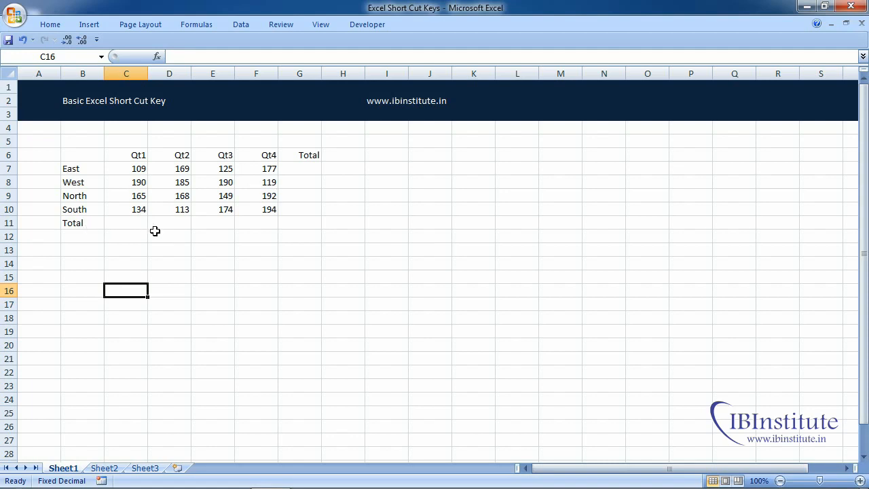
{"action": "mouse_move", "coordinate": [172, 236]}
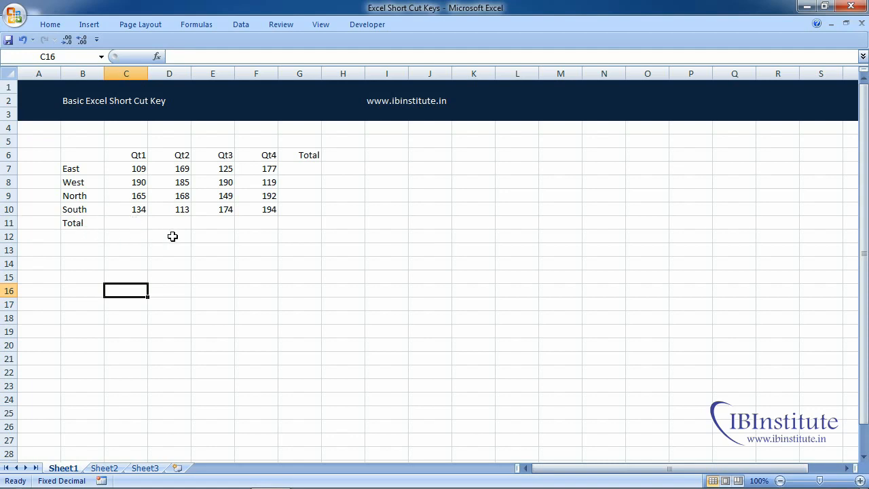
{"action": "mouse_move", "coordinate": [133, 226]}
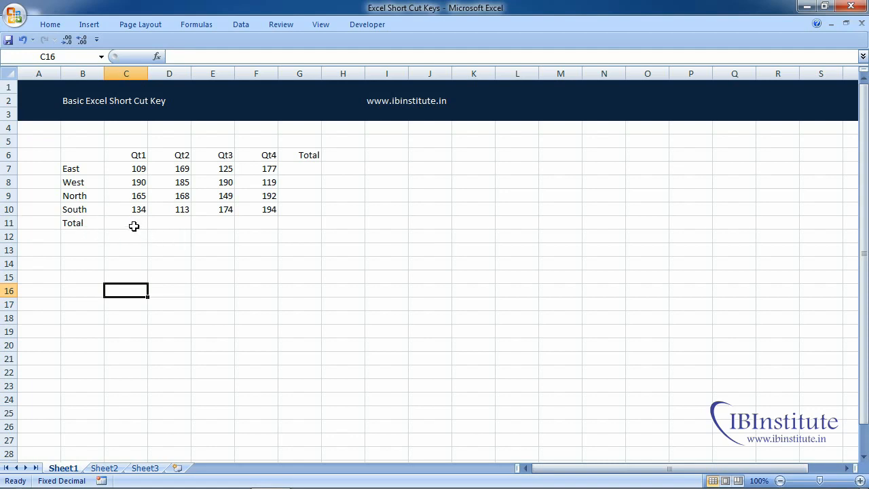
Step: Enter =SUM(C7:C10) in C11 to total Qt1 sales as 598
{"action": "left_click", "coordinate": [127, 222]}
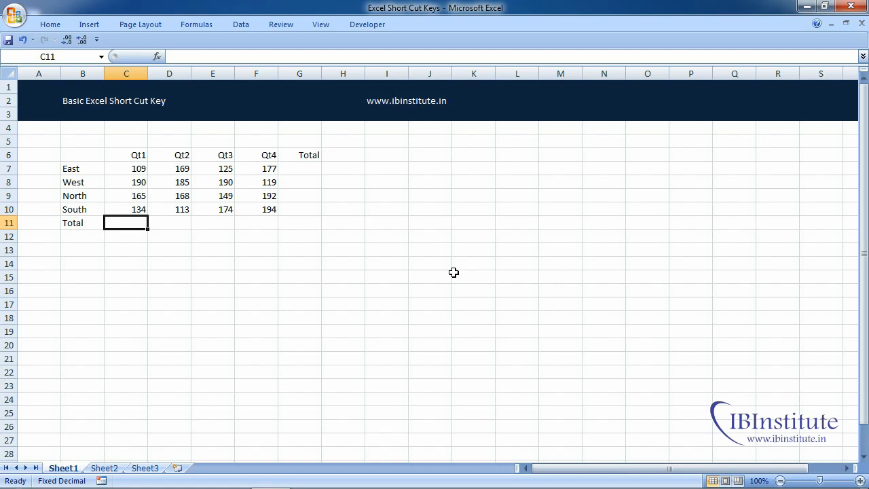
{"action": "type", "text": "=SUM(C7:C10)"}
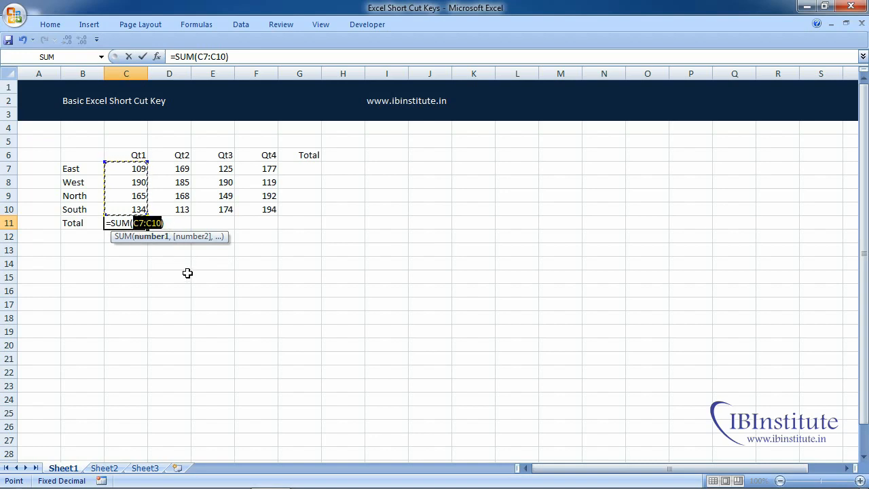
{"action": "mouse_move", "coordinate": [129, 209]}
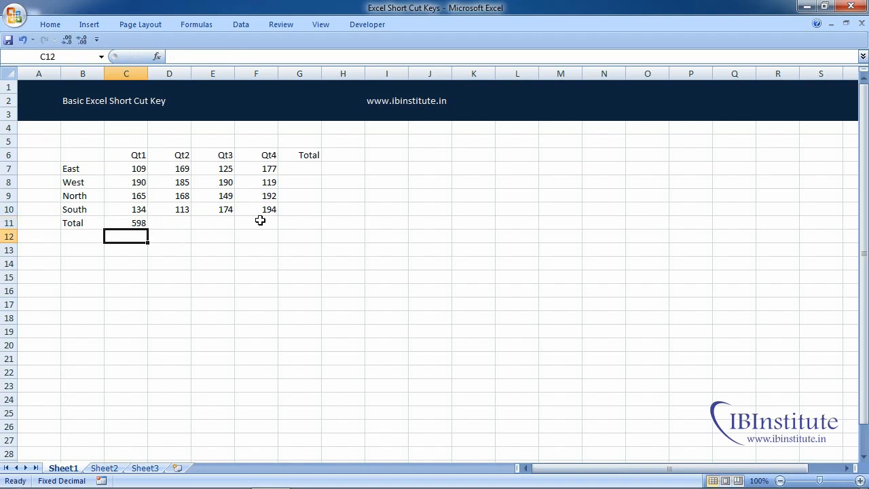
{"action": "left_click", "coordinate": [126, 182]}
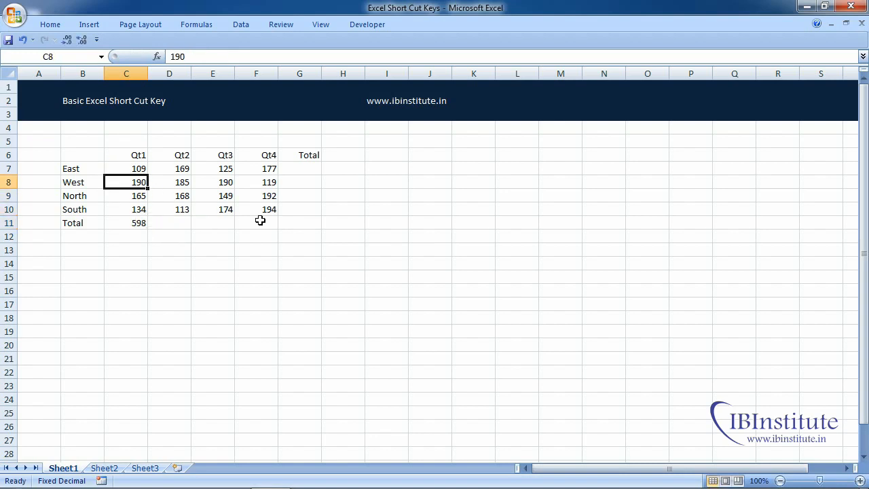
{"action": "key", "text": "Delete"}
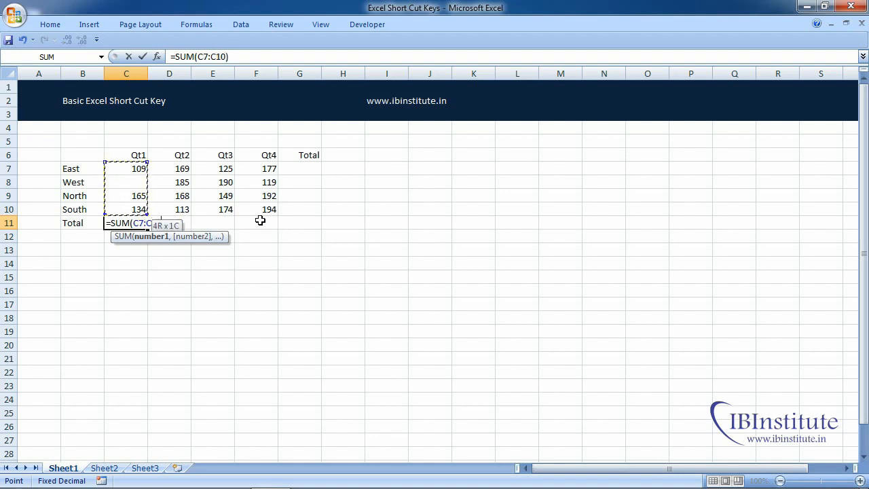
{"action": "key", "text": "Enter"}
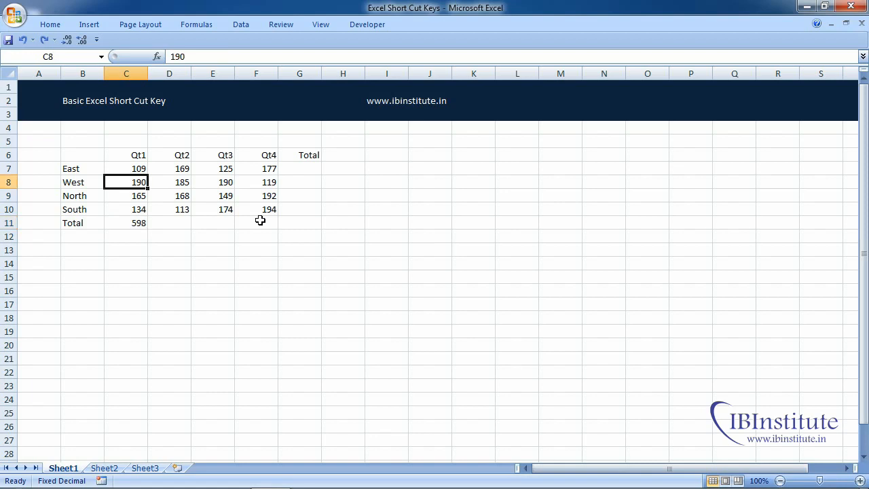
Step: Select the Qt1 total in C11 as the source for filling row 11 right
{"action": "left_click", "coordinate": [126, 223]}
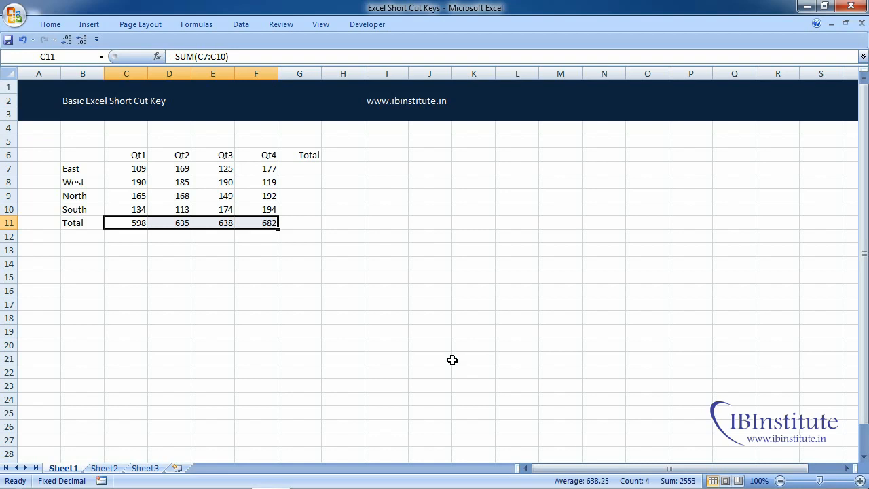
{"action": "mouse_move", "coordinate": [311, 176]}
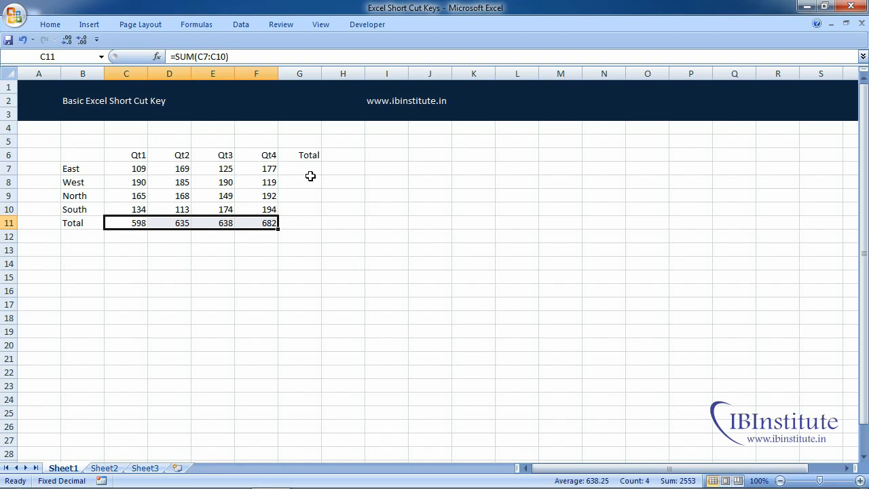
Step: Sum East's quarters in G7 with =SUM(C7:F7) giving 580, then mark G8:G11 for copying
{"action": "left_click", "coordinate": [299, 73]}
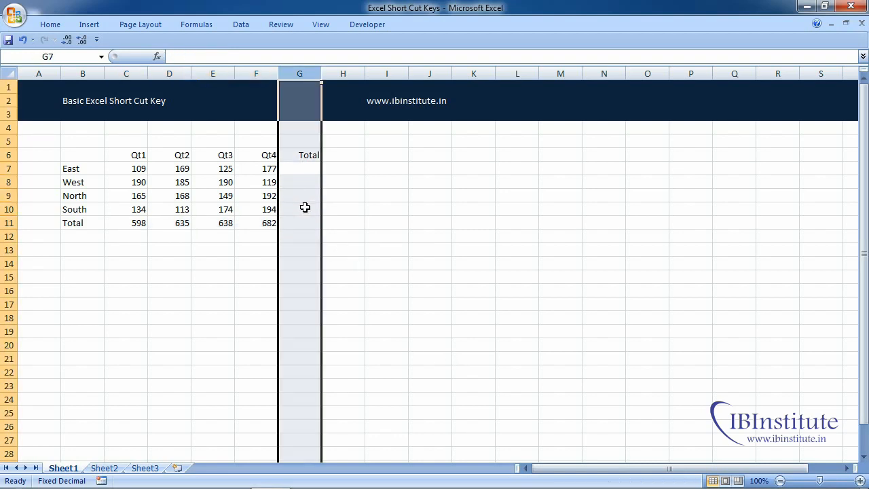
{"action": "left_click", "coordinate": [299, 168]}
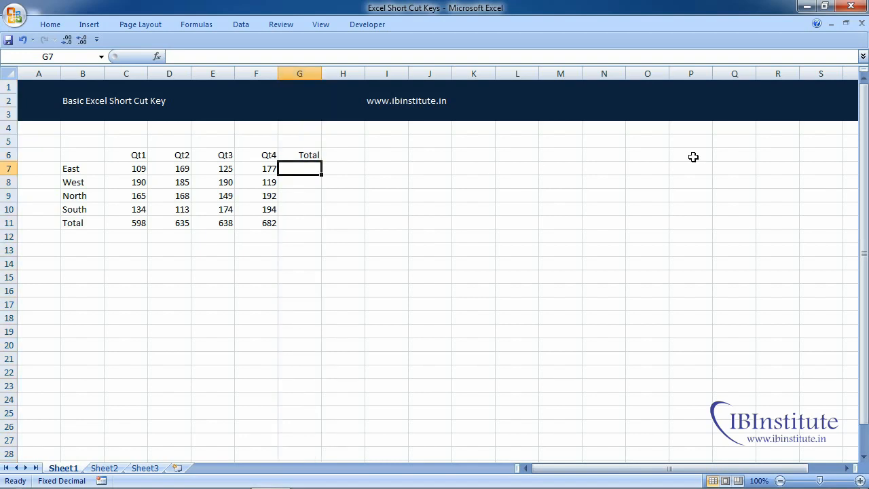
{"action": "type", "text": "=SUM(C7:F7)"}
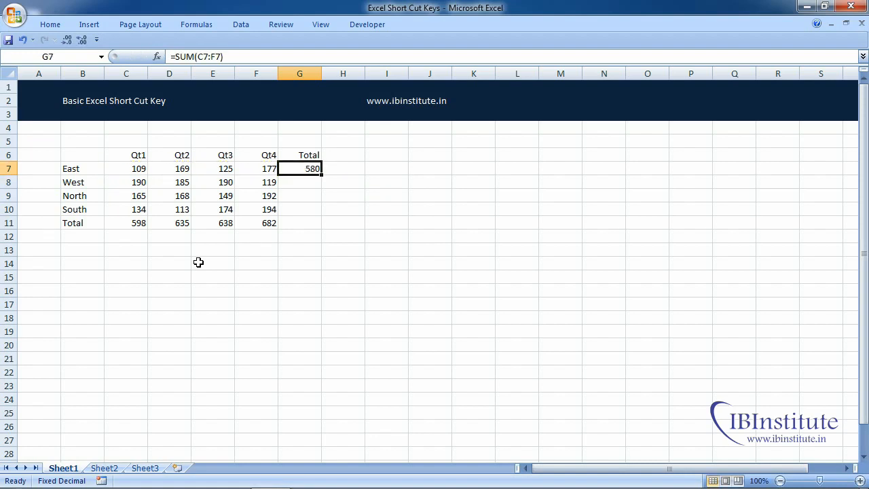
{"action": "left_click_drag", "start_coordinate": [300, 168], "coordinate": [300, 222]}
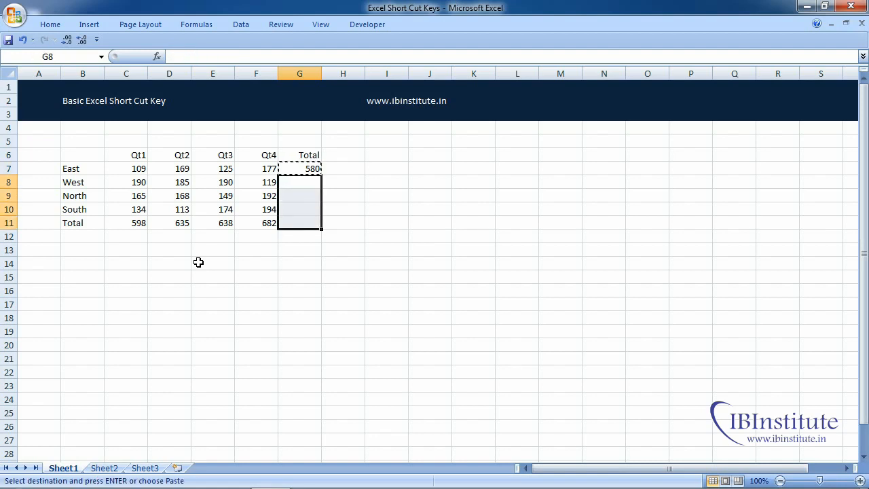
Step: Paste the row-total formula into G8:G11, giving 684, 674, 615 and 2553
{"action": "key", "text": "Enter"}
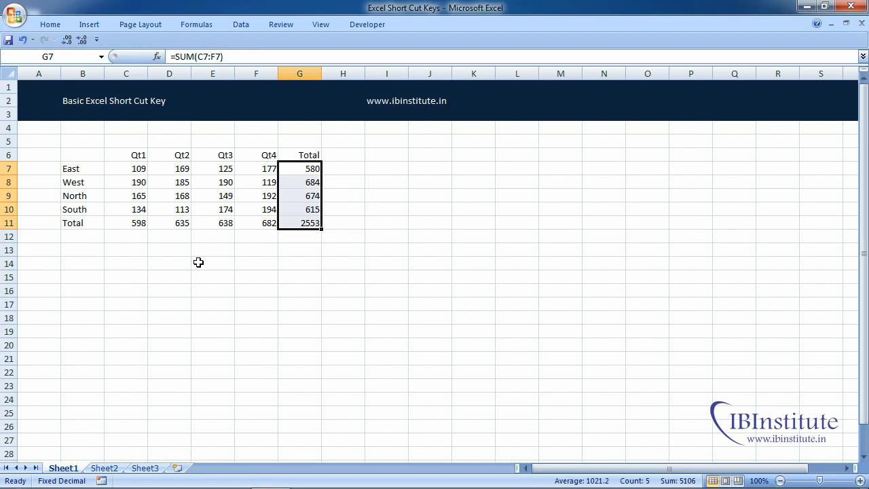
{"action": "mouse_move", "coordinate": [309, 223]}
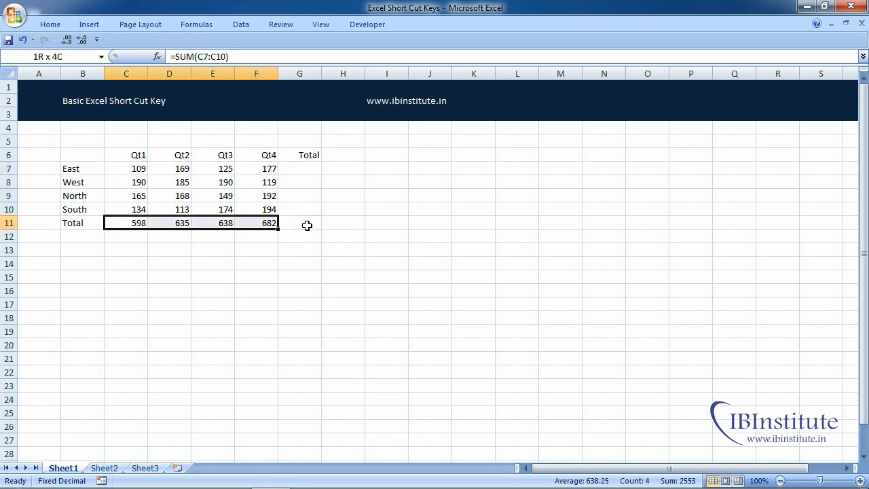
Step: Clear the row 11 totals and select C7:G11 so AutoSum fills all totals with grand total 2553
{"action": "key", "text": "Delete"}
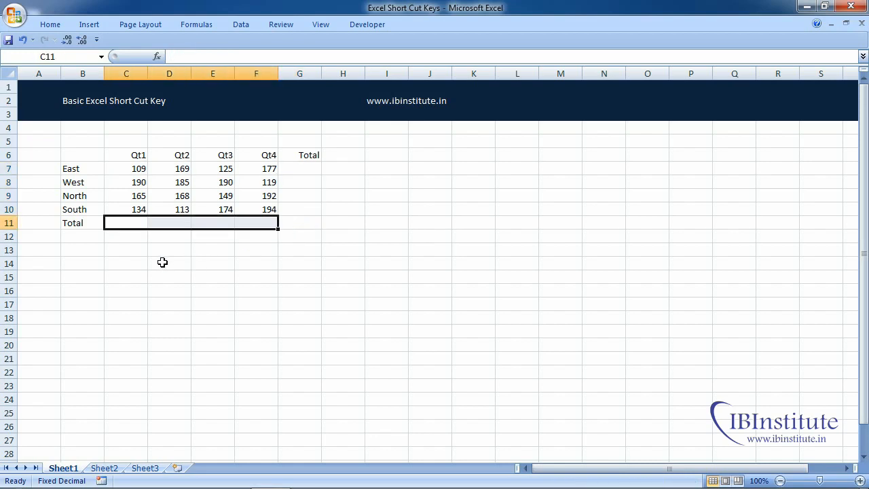
{"action": "mouse_move", "coordinate": [313, 183]}
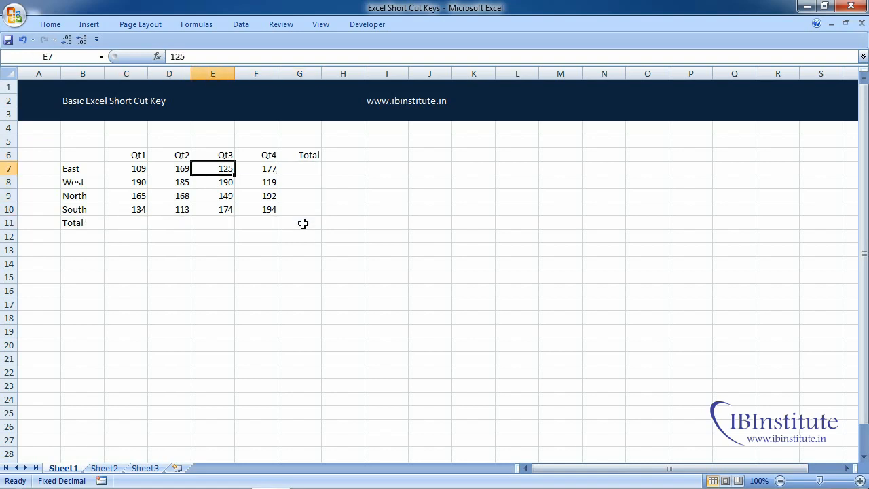
{"action": "left_click_drag", "start_coordinate": [126, 169], "coordinate": [256, 209]}
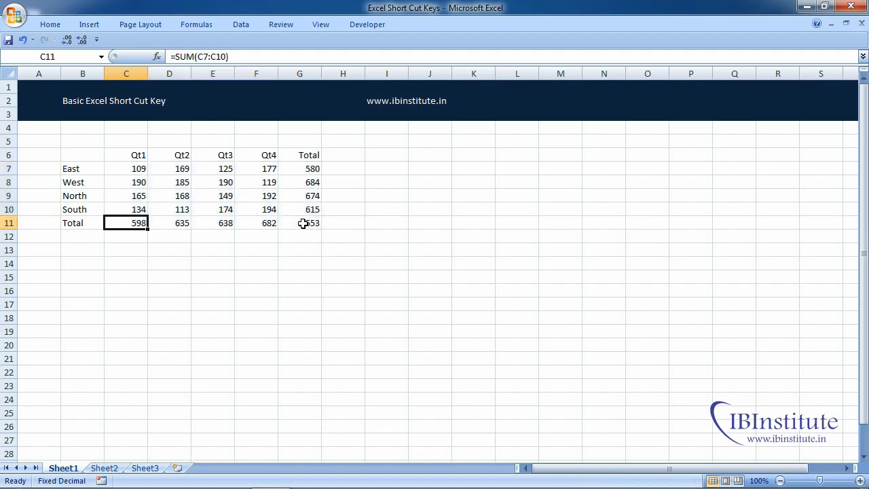
{"action": "double_click", "coordinate": [126, 223]}
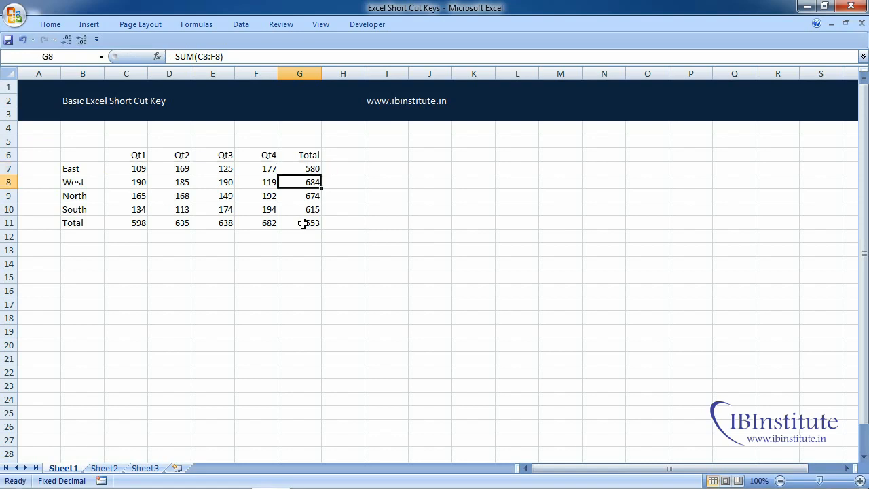
{"action": "left_click", "coordinate": [256, 277]}
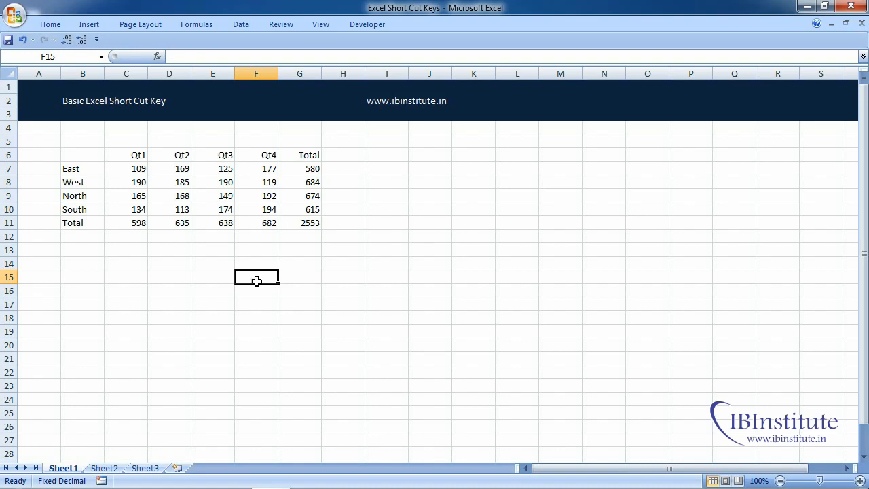